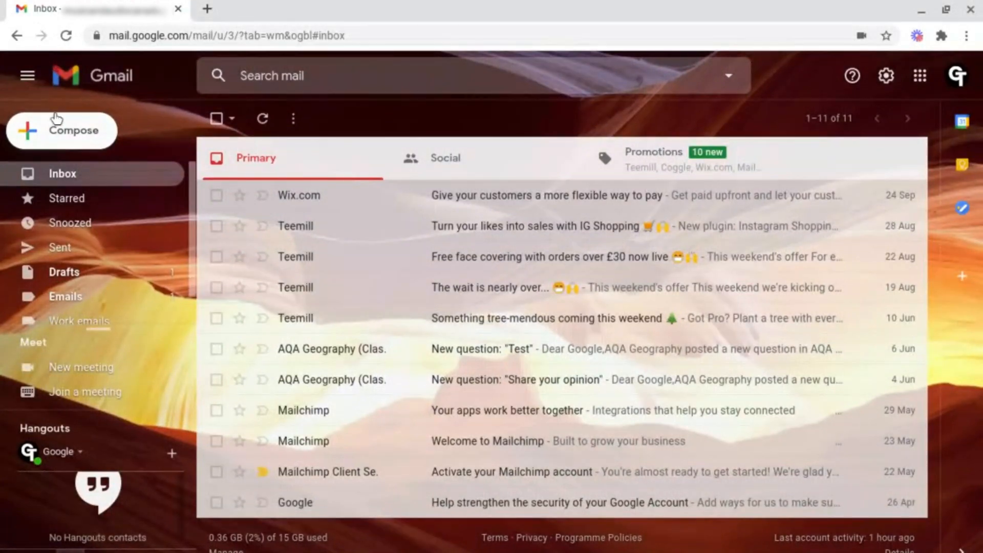
Step: Start a new message and attach 'Street Rhapsody - DJ Freedem.mp3' from Downloads
click(73, 131)
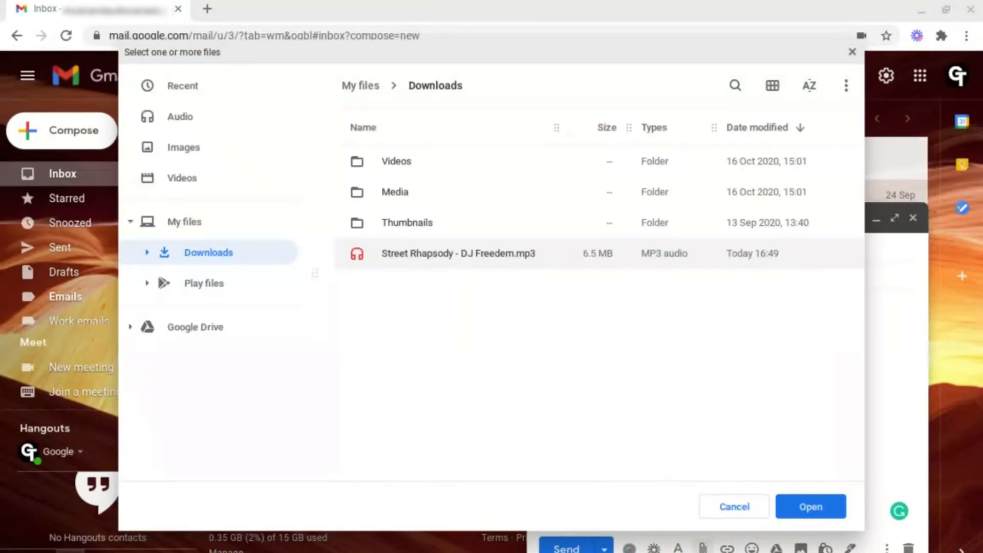
click(457, 253)
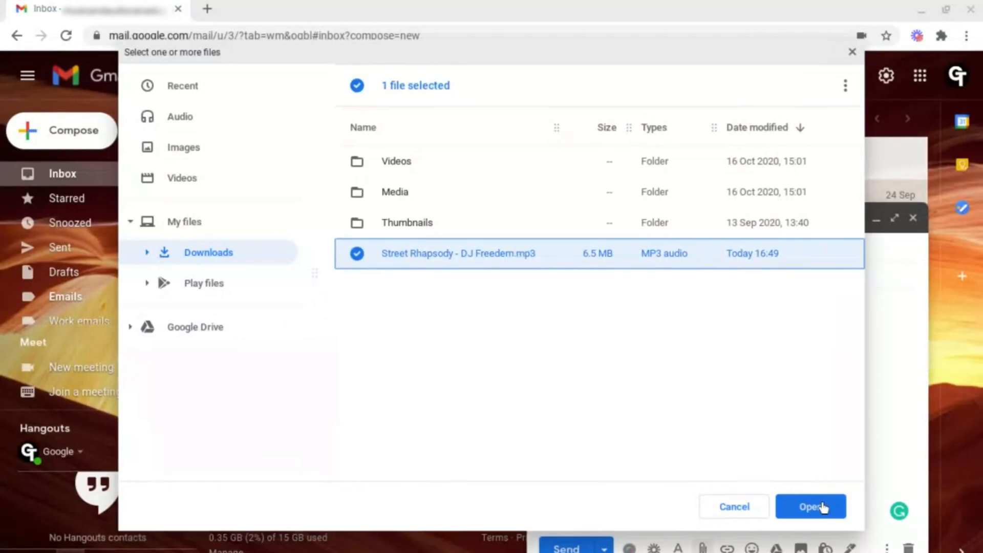
click(810, 506)
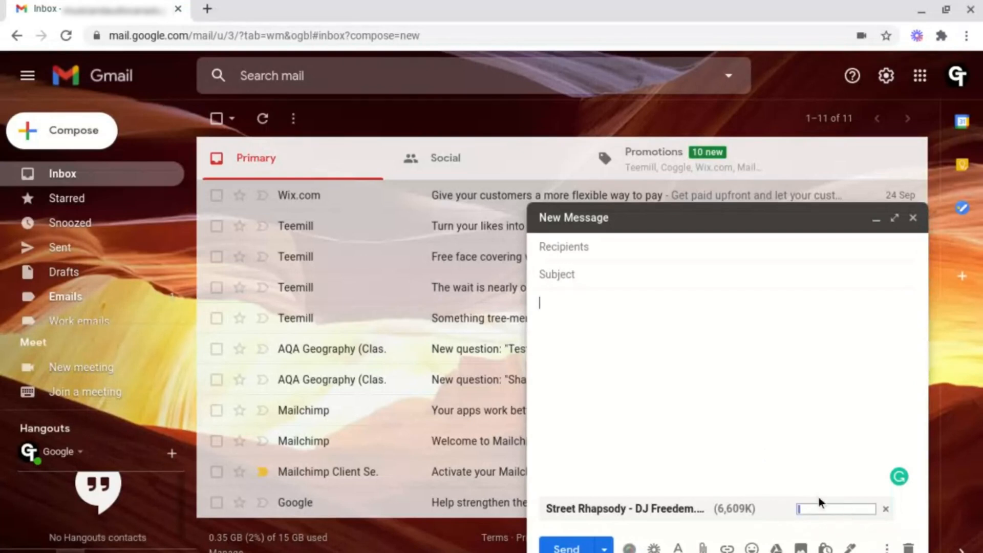
mouse_move(824, 516)
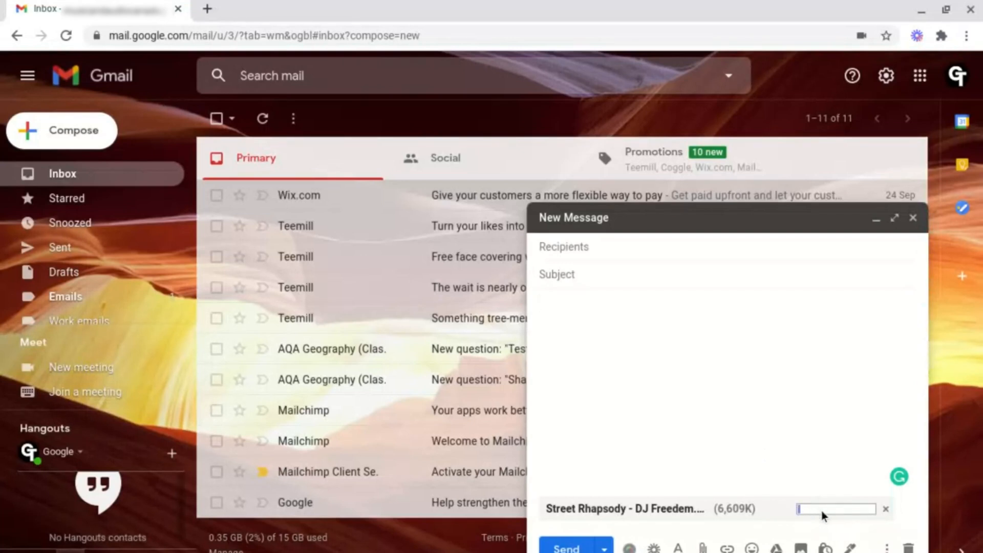